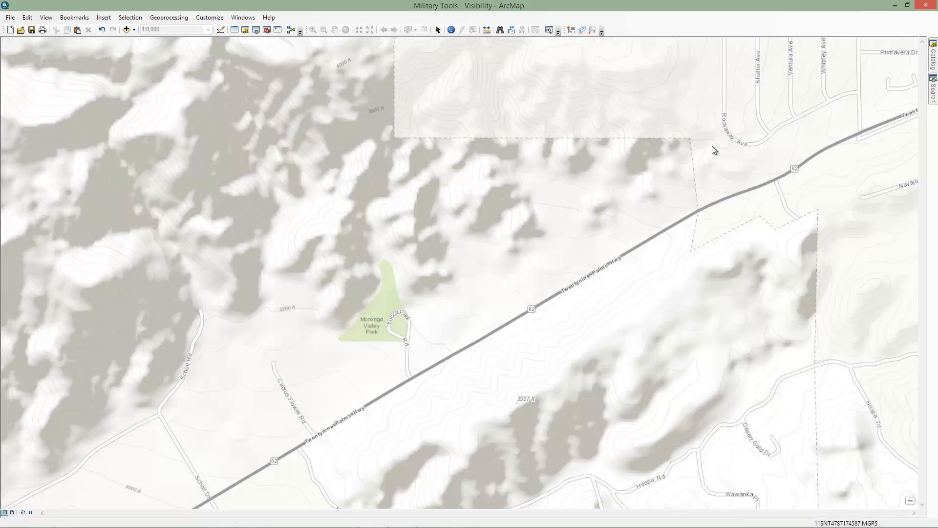
mouse_move(593, 30)
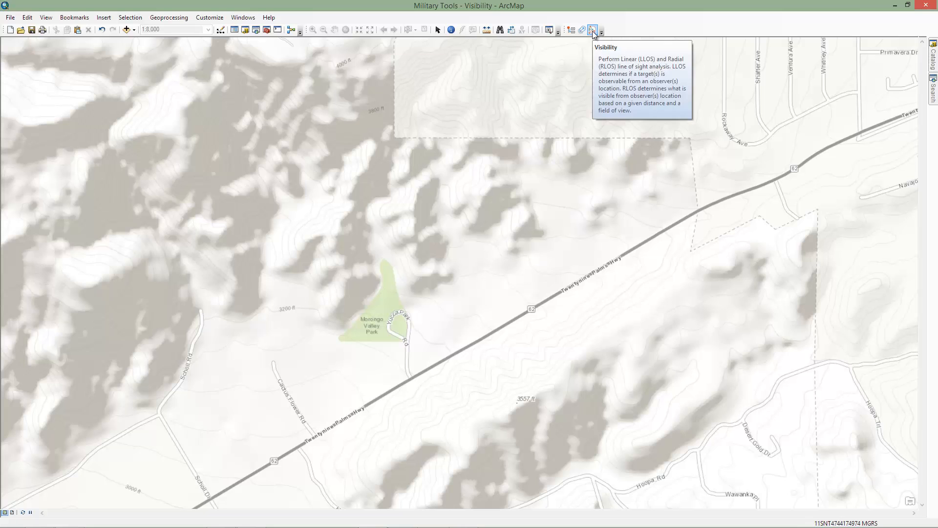
- Show the Visibility pane's LLOS settings with ElevationData as the input surface
click(596, 30)
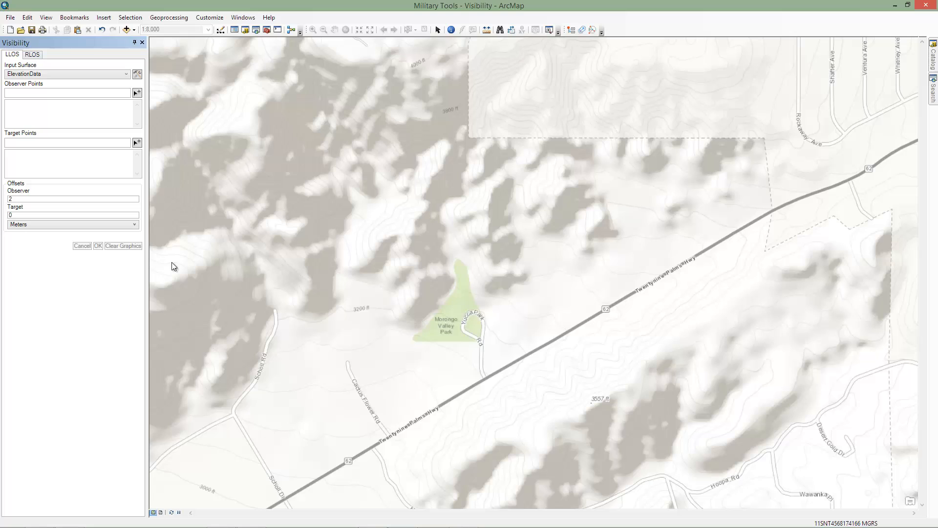
mouse_move(122, 278)
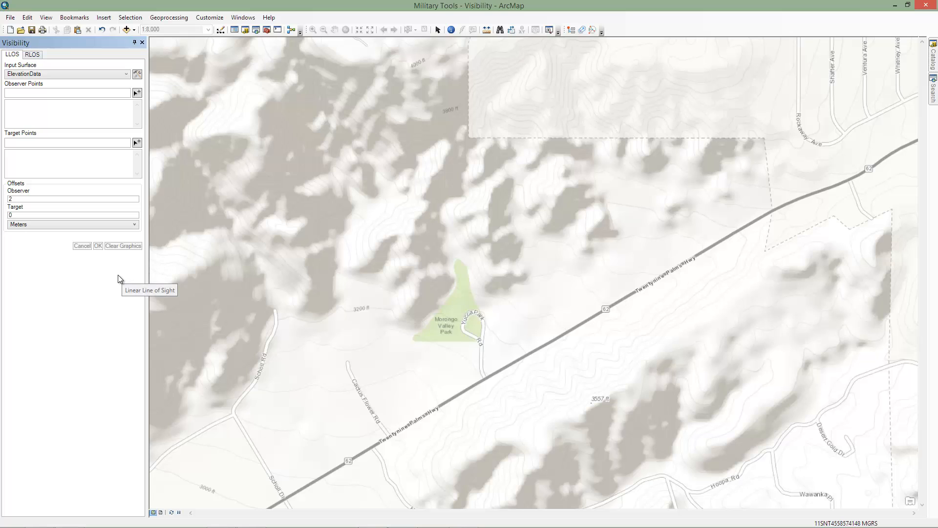
mouse_move(161, 264)
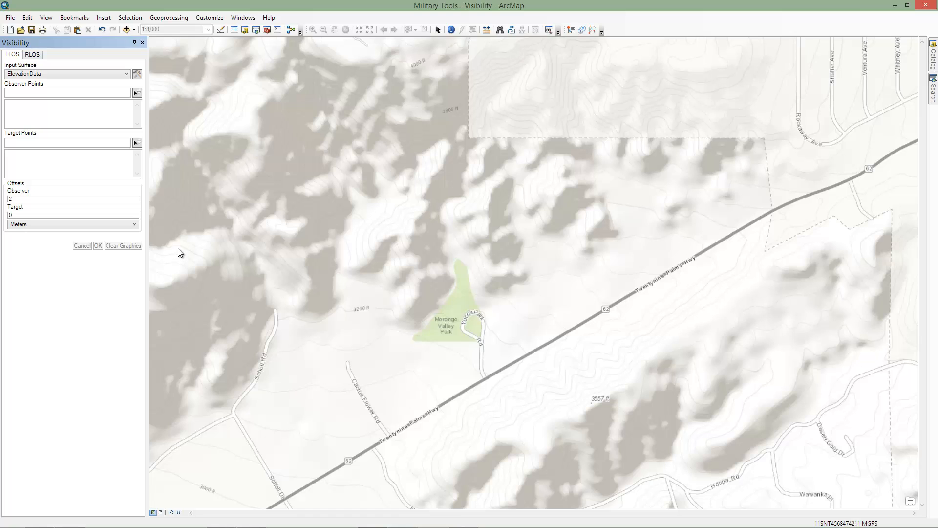
mouse_move(200, 211)
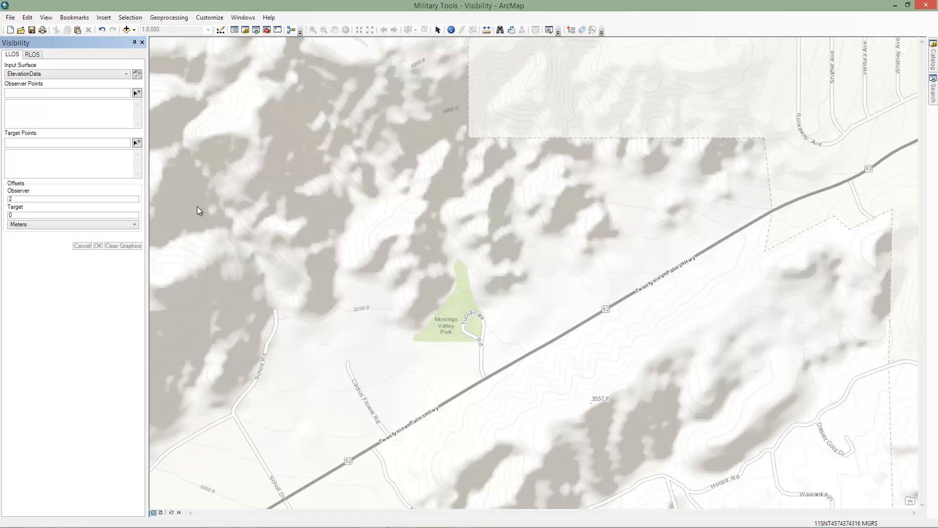
mouse_move(125, 77)
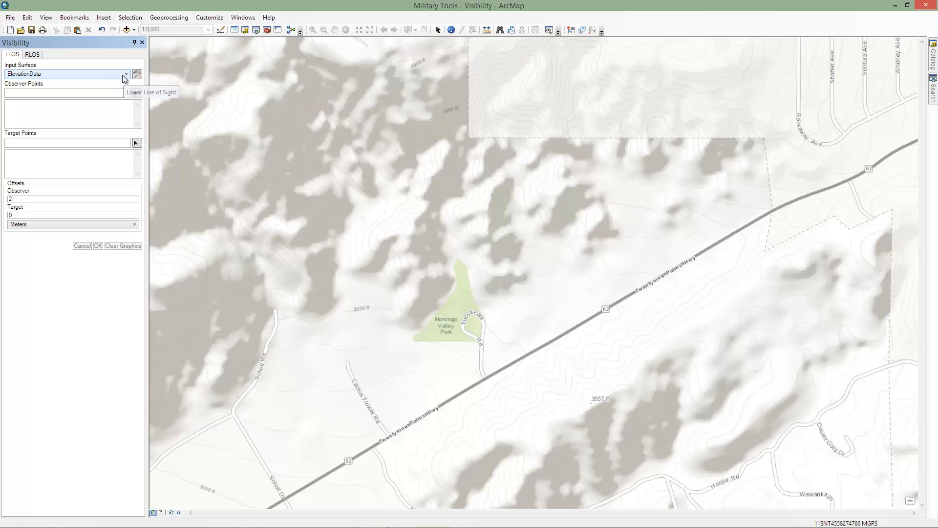
click(128, 74)
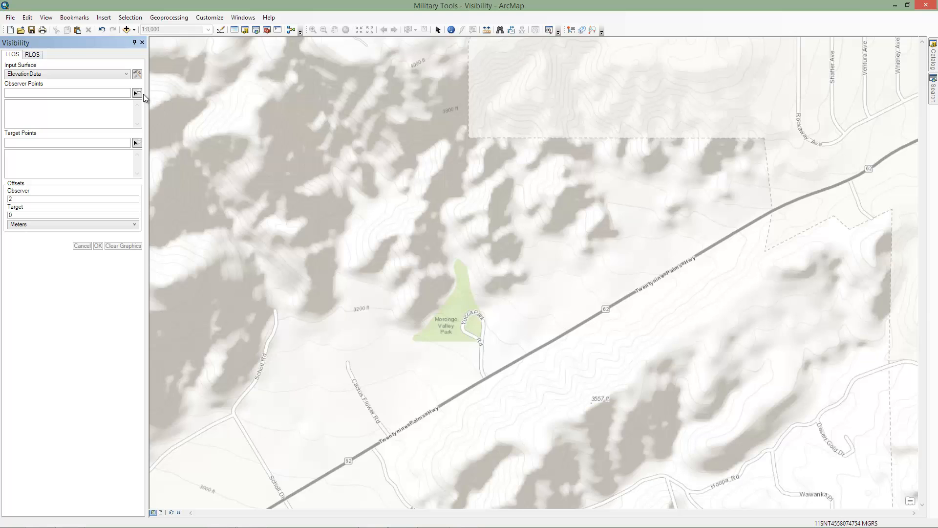
mouse_move(156, 106)
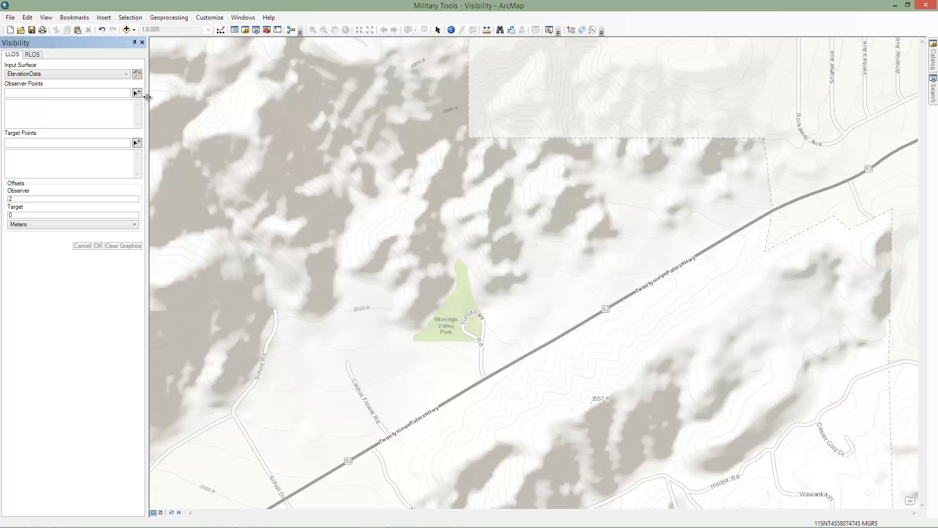
- Add observer points on the eastern hill, the western ridge and above the park
click(512, 196)
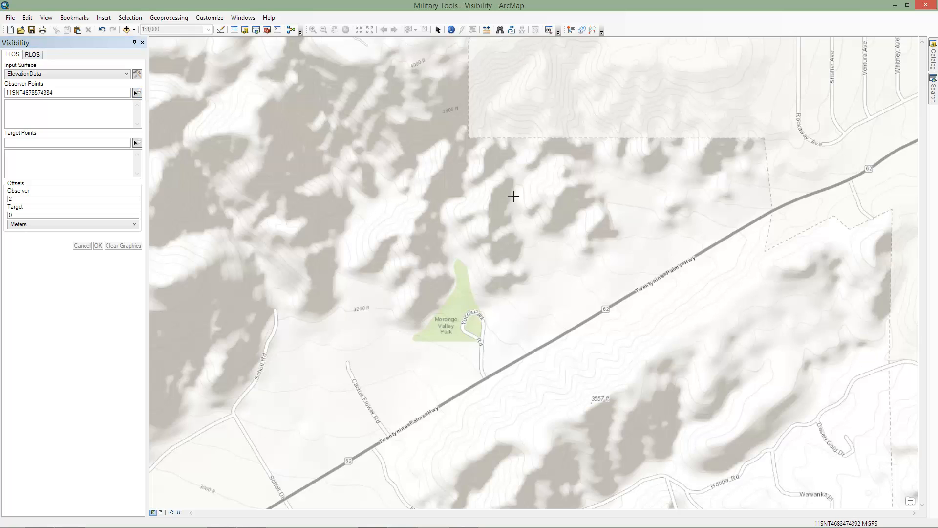
click(566, 184)
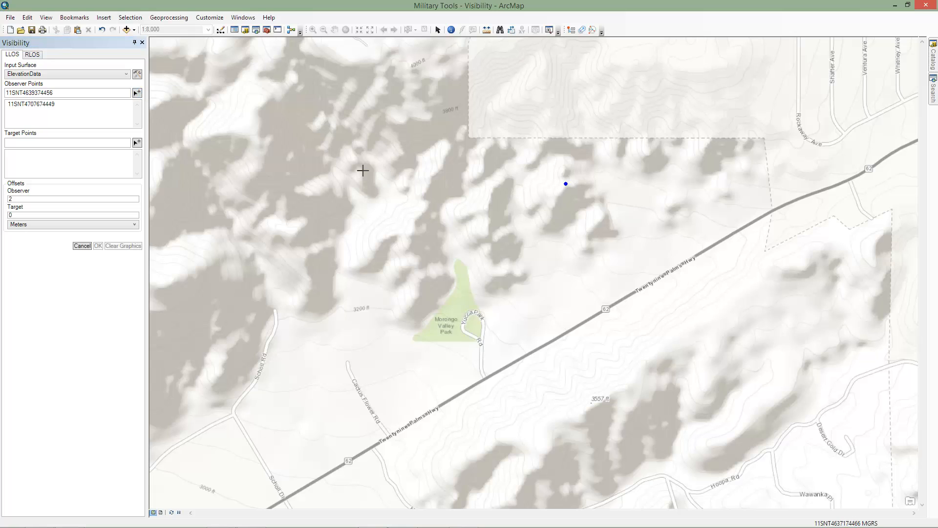
click(355, 160)
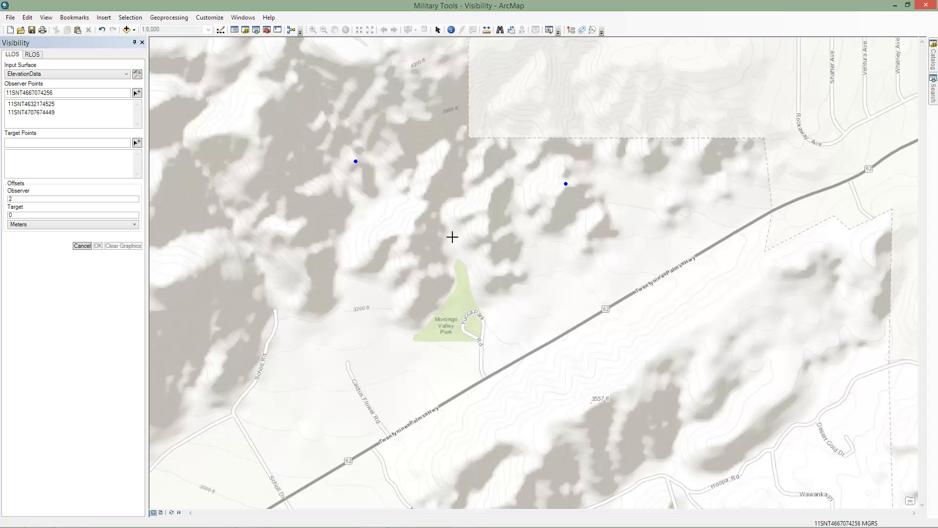
click(452, 236)
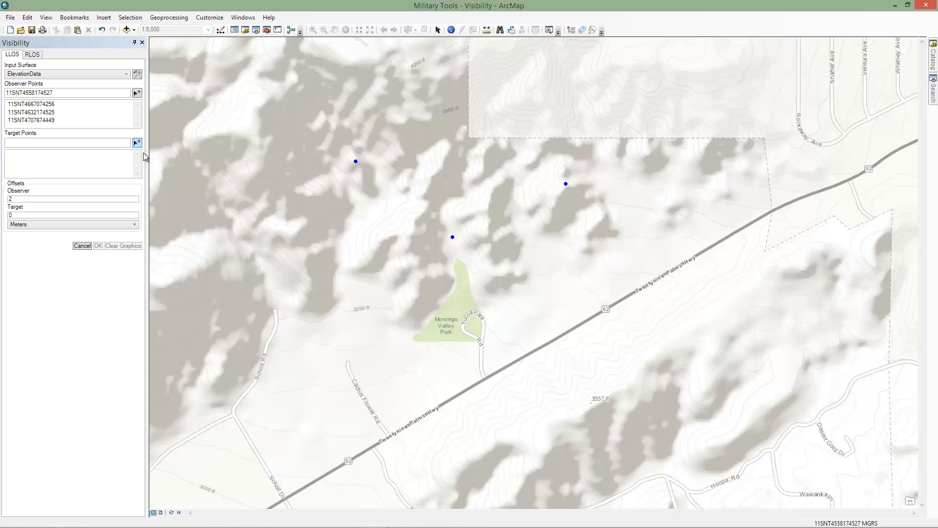
- Start adding target points along the highway south of the observers
click(672, 271)
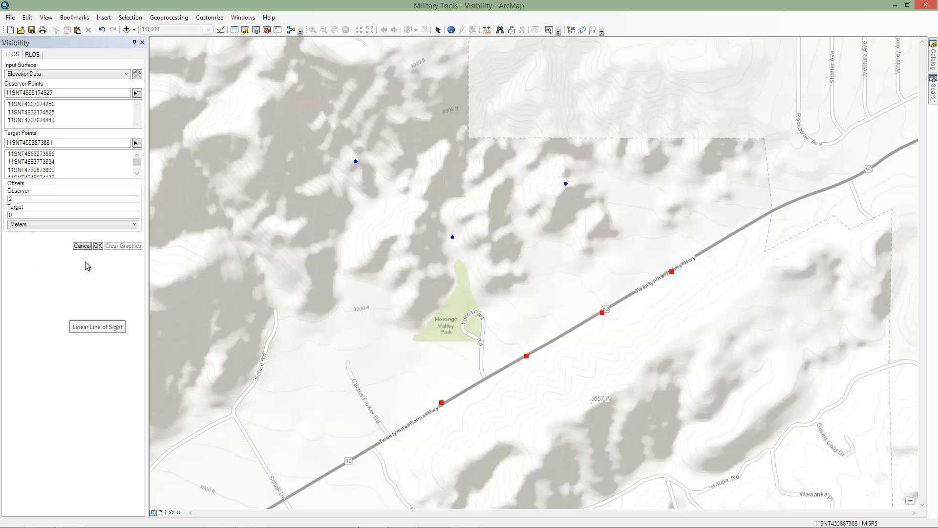
click(98, 246)
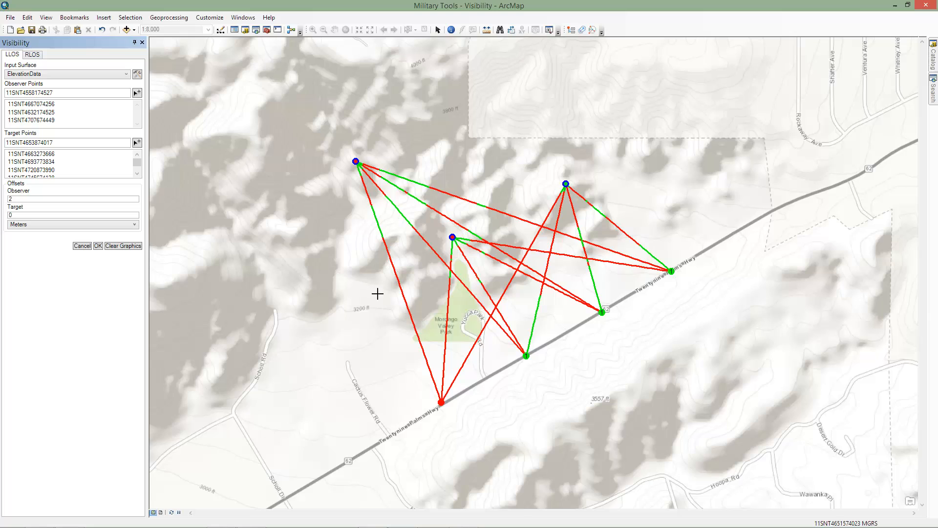
click(123, 246)
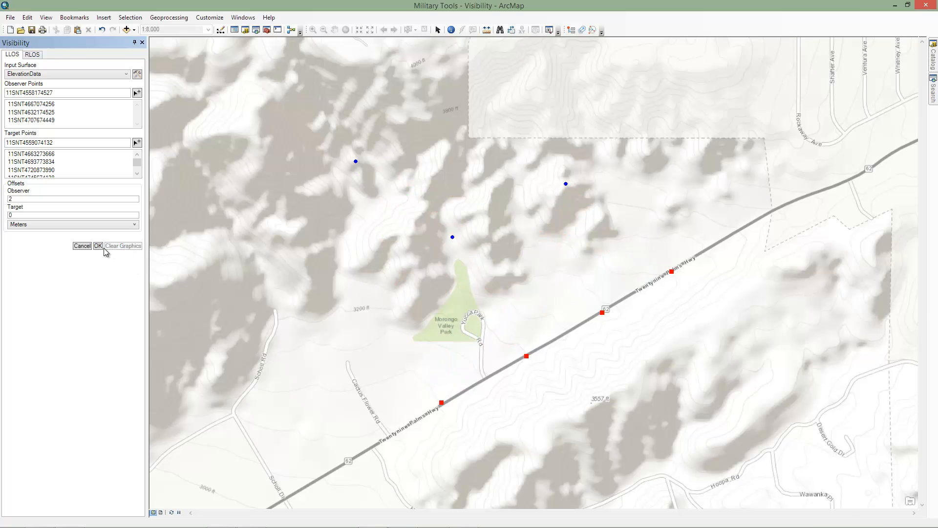
- Cancel the LLOS points and switch to the RLOS radial line-of-sight settings
click(123, 246)
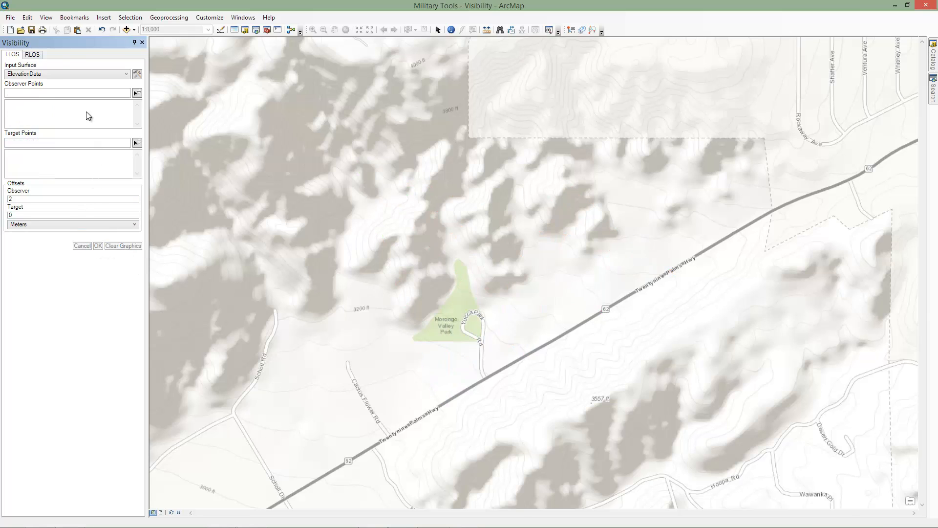
click(30, 55)
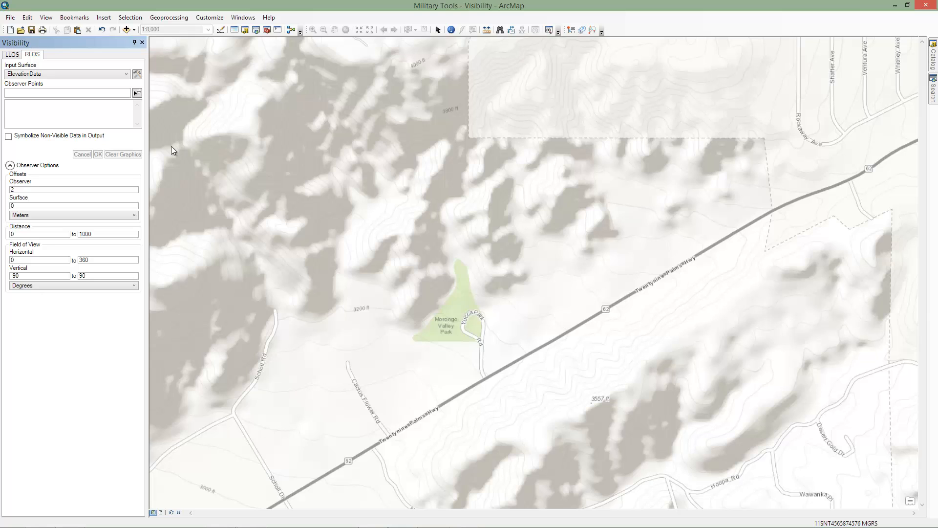
mouse_move(158, 135)
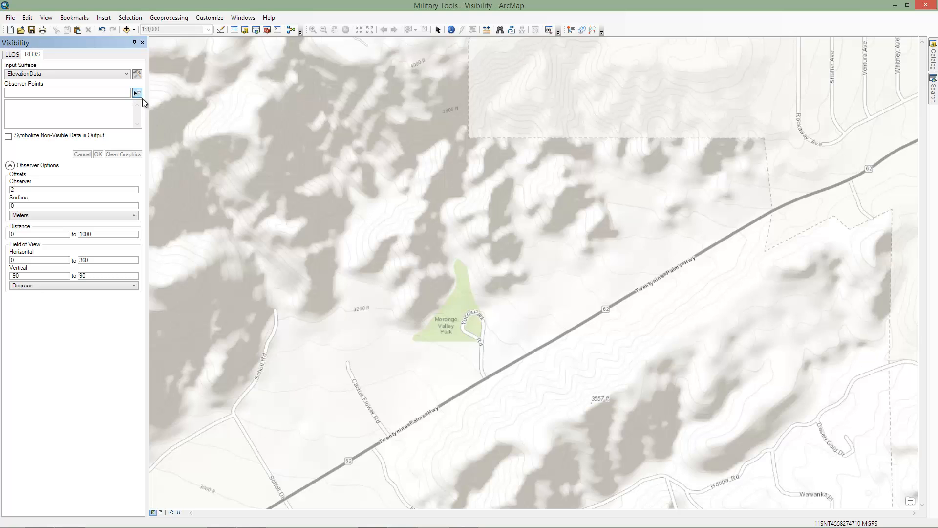
- Place one hilltop observer, enable Symbolize Non-Visible Data in Output, and run the RLOS analysis
click(554, 192)
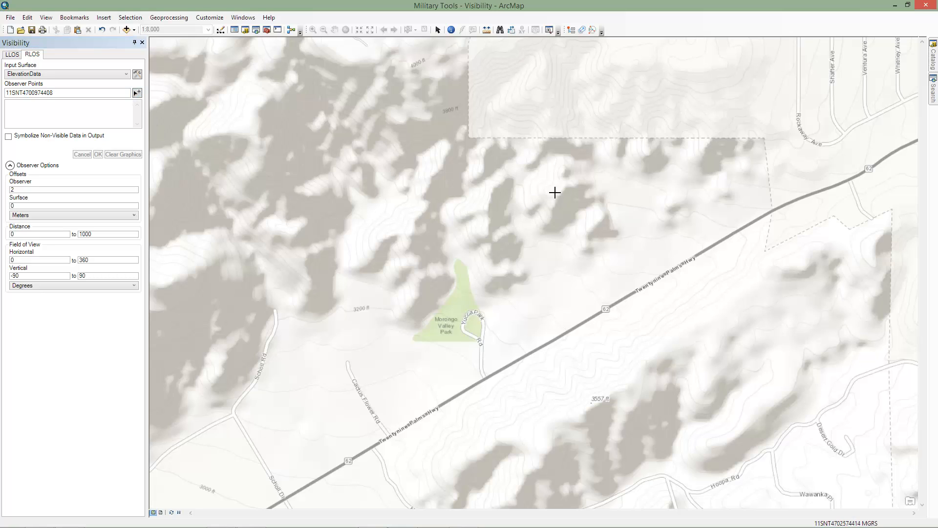
click(564, 186)
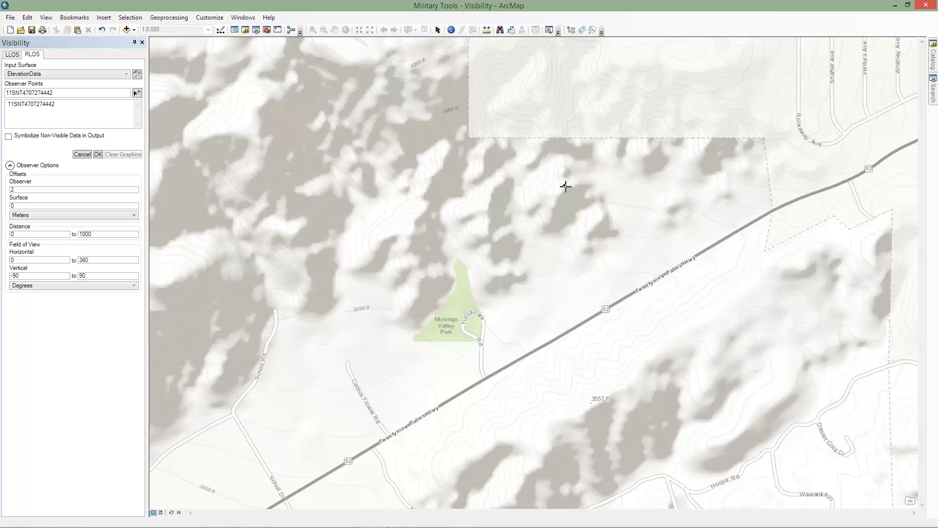
click(565, 186)
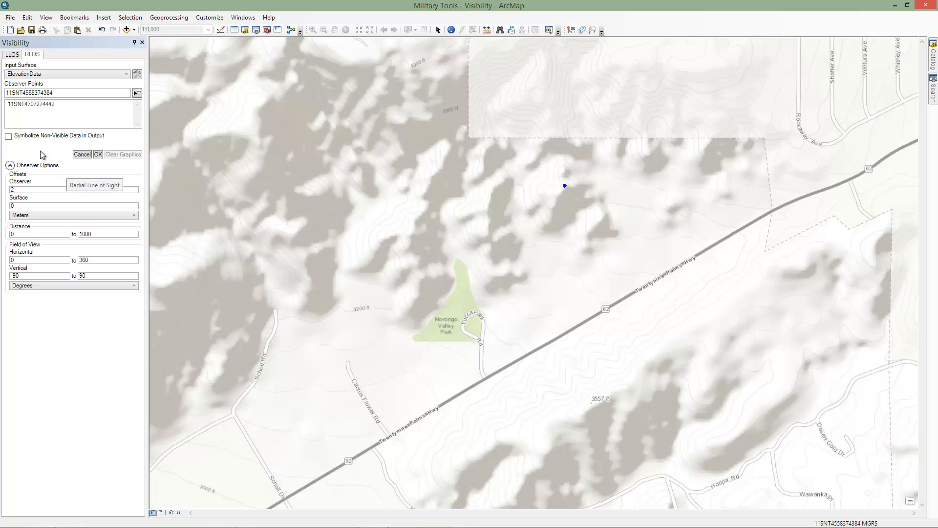
click(10, 135)
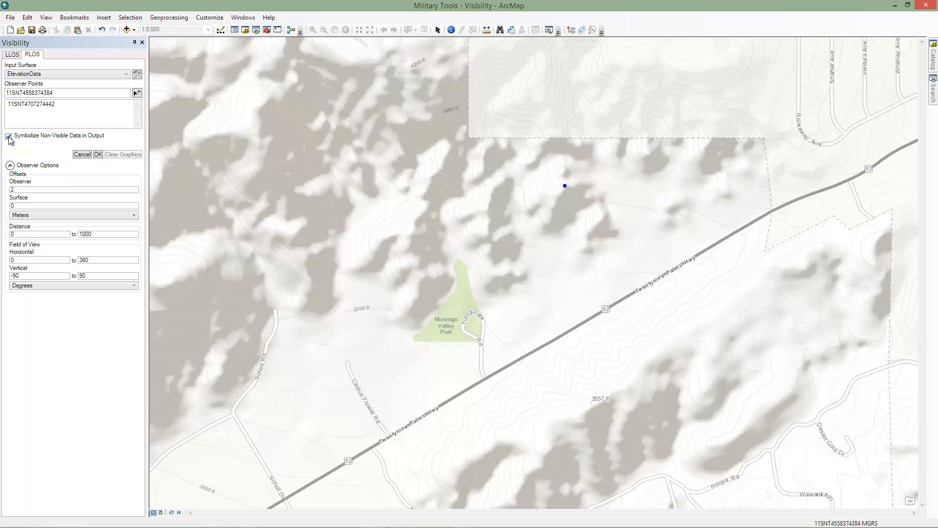
mouse_move(50, 168)
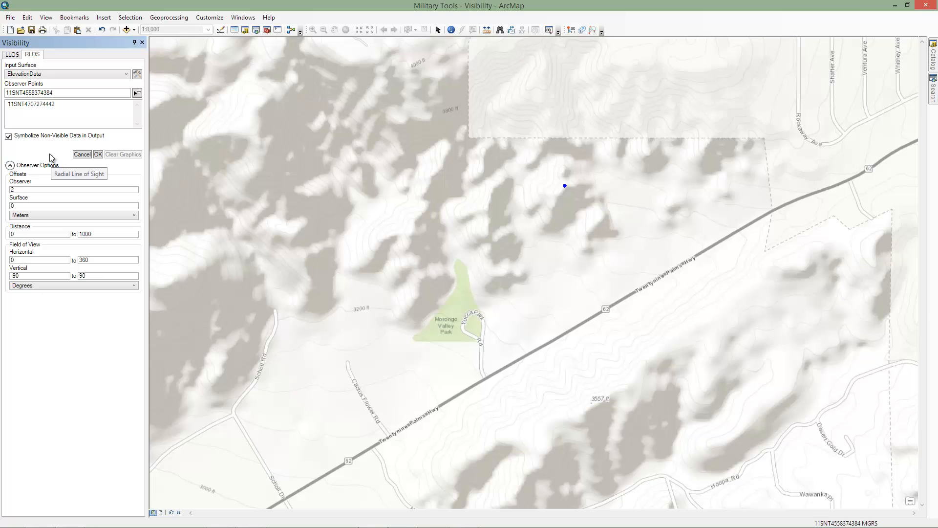
click(74, 190)
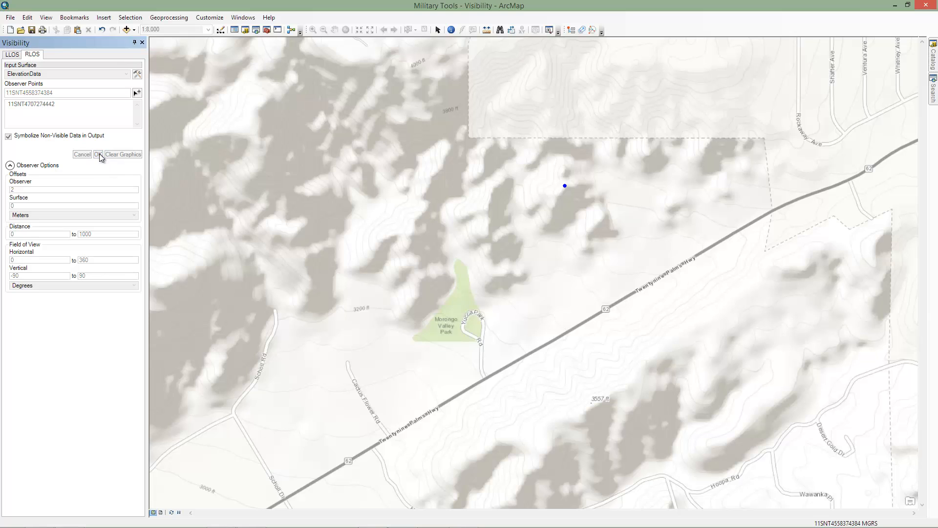
- Wait while the RLOS tool draws the red/green visibility circle around the hilltop observer
click(98, 154)
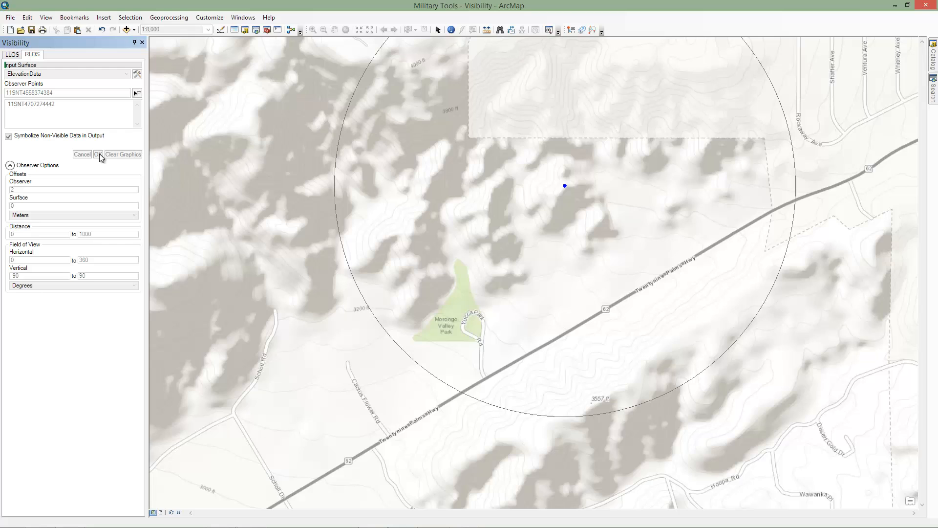
click(98, 154)
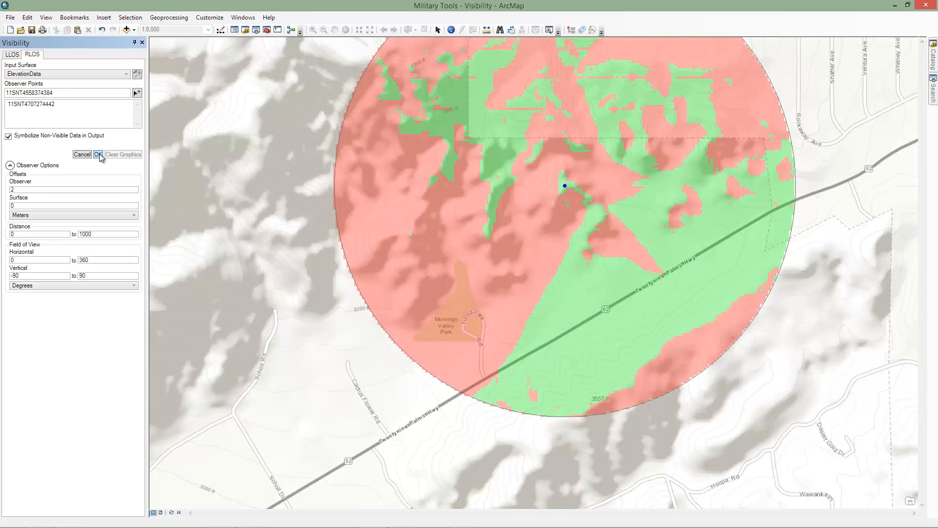
mouse_move(112, 169)
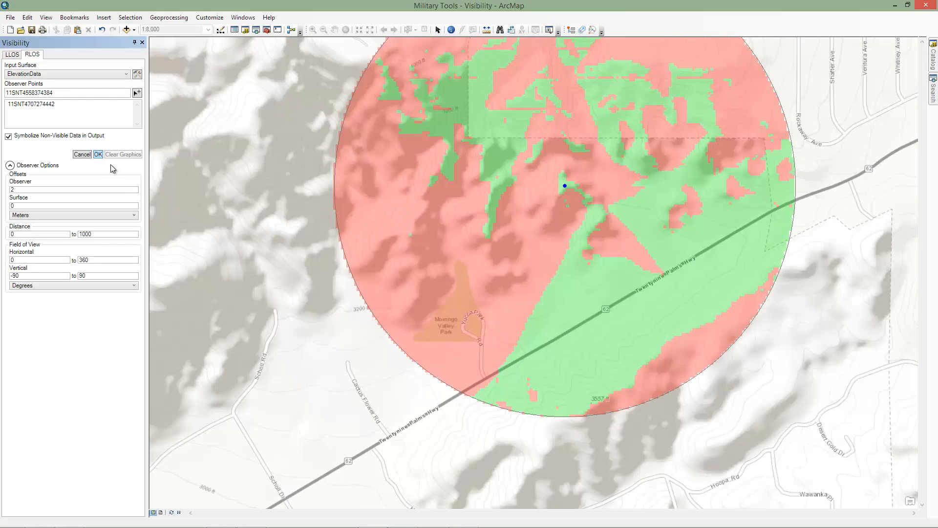